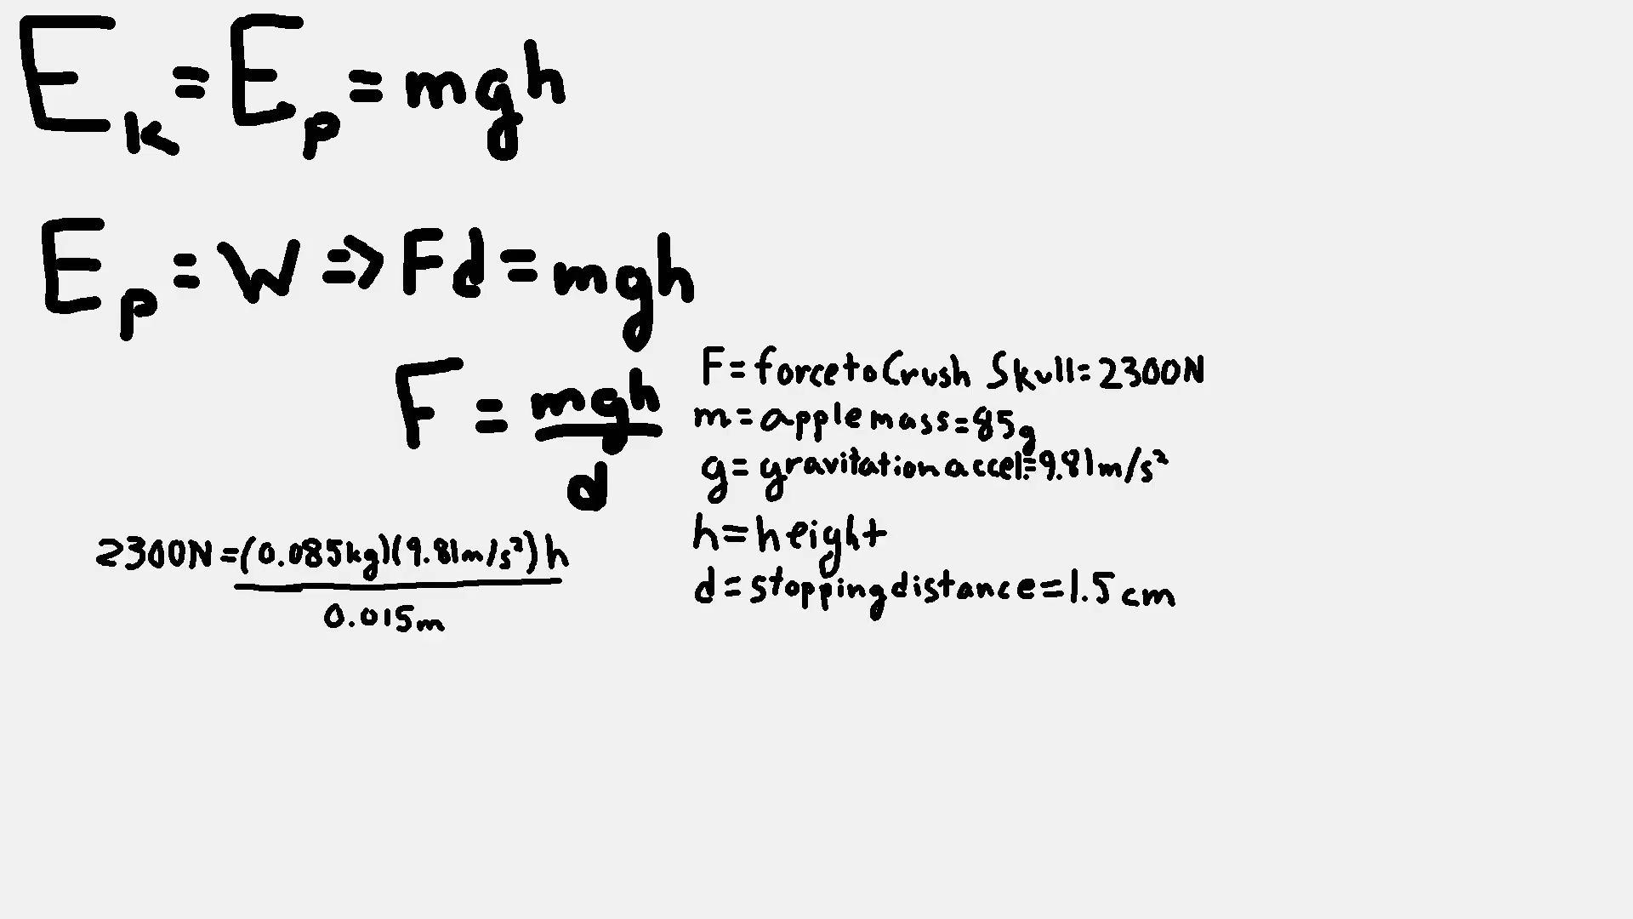
pyautogui.write('h=41.4m')
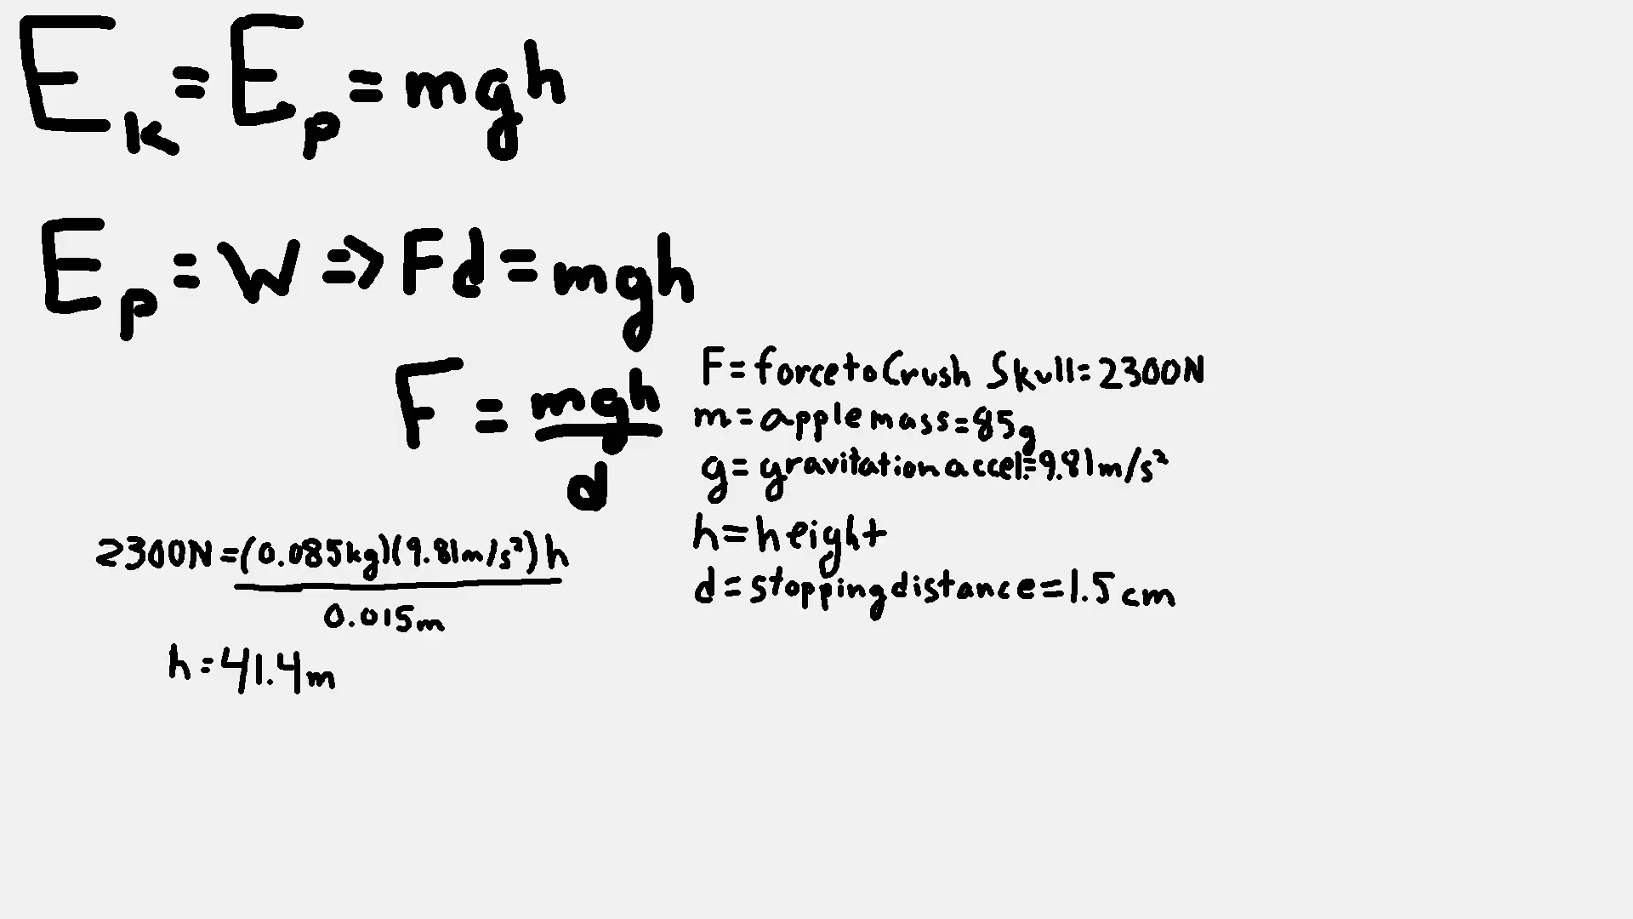